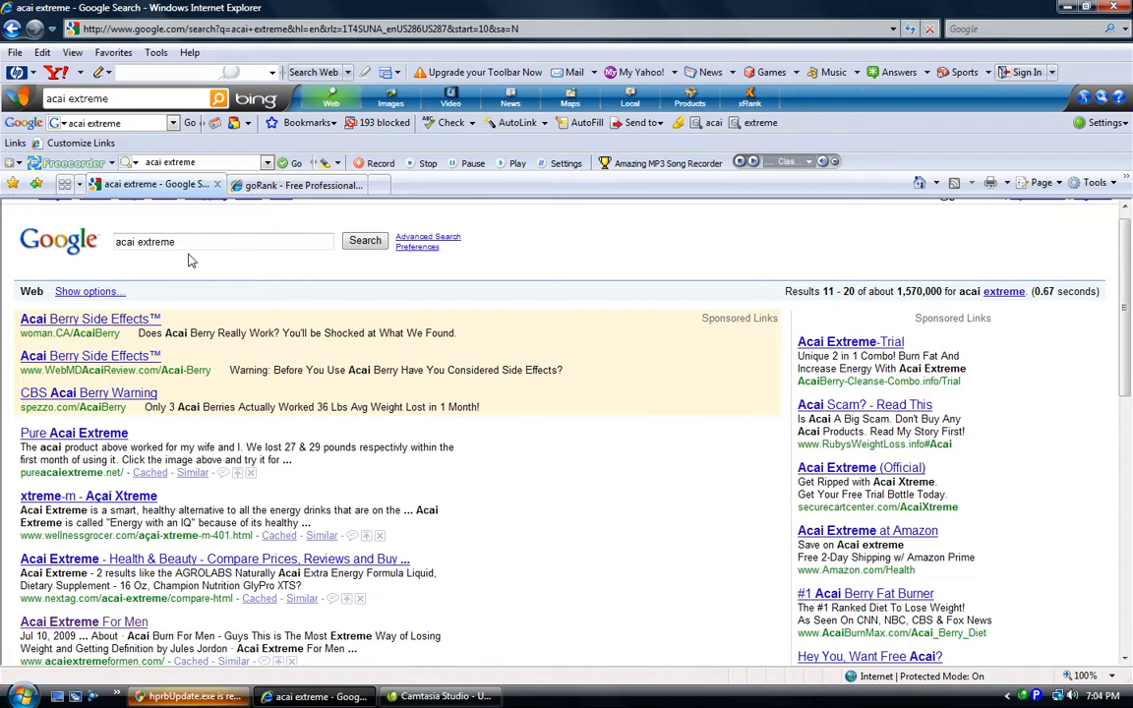
mouse_move(619, 331)
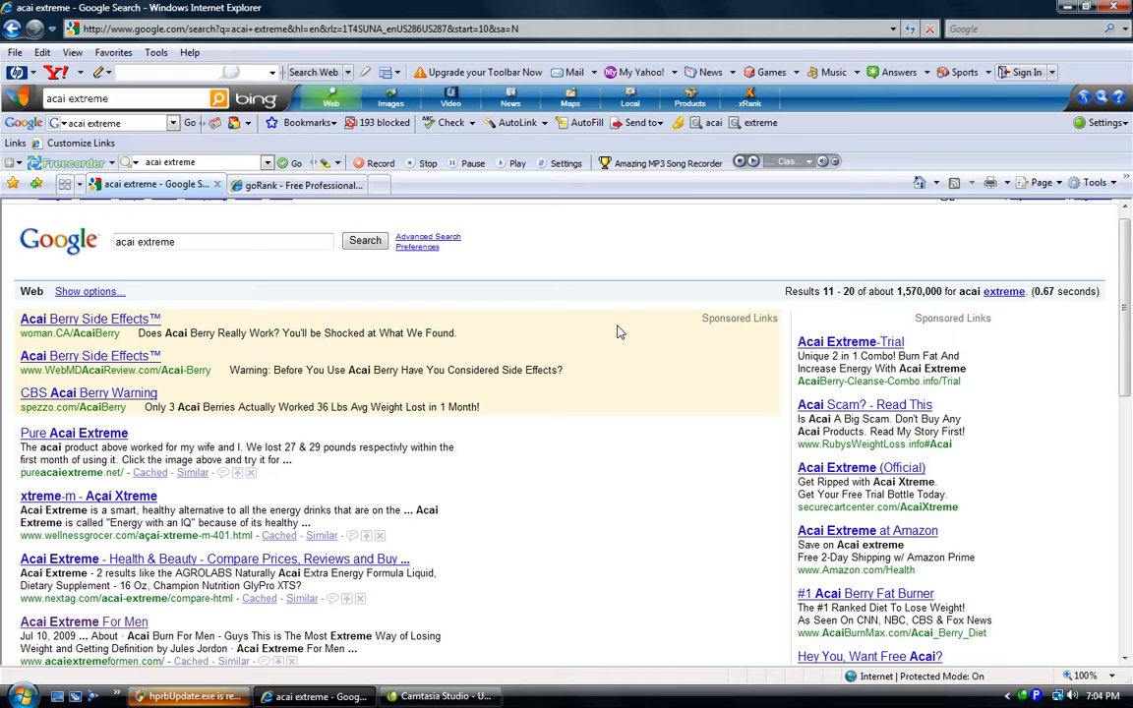
mouse_move(823, 311)
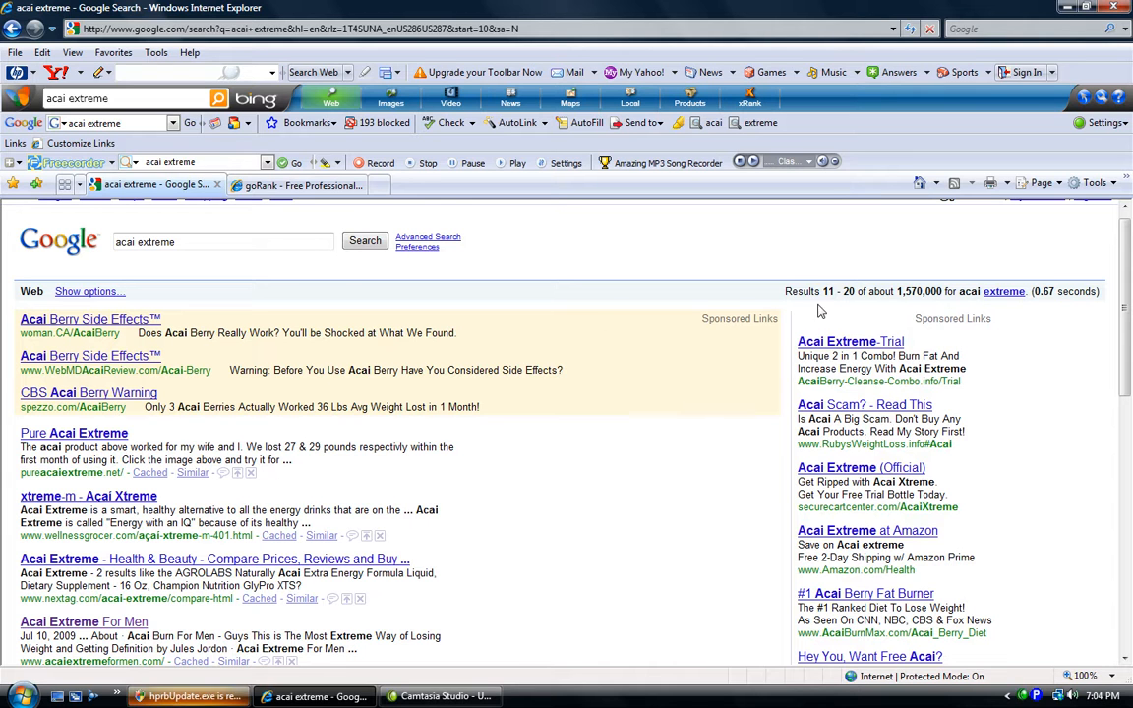
mouse_move(579, 449)
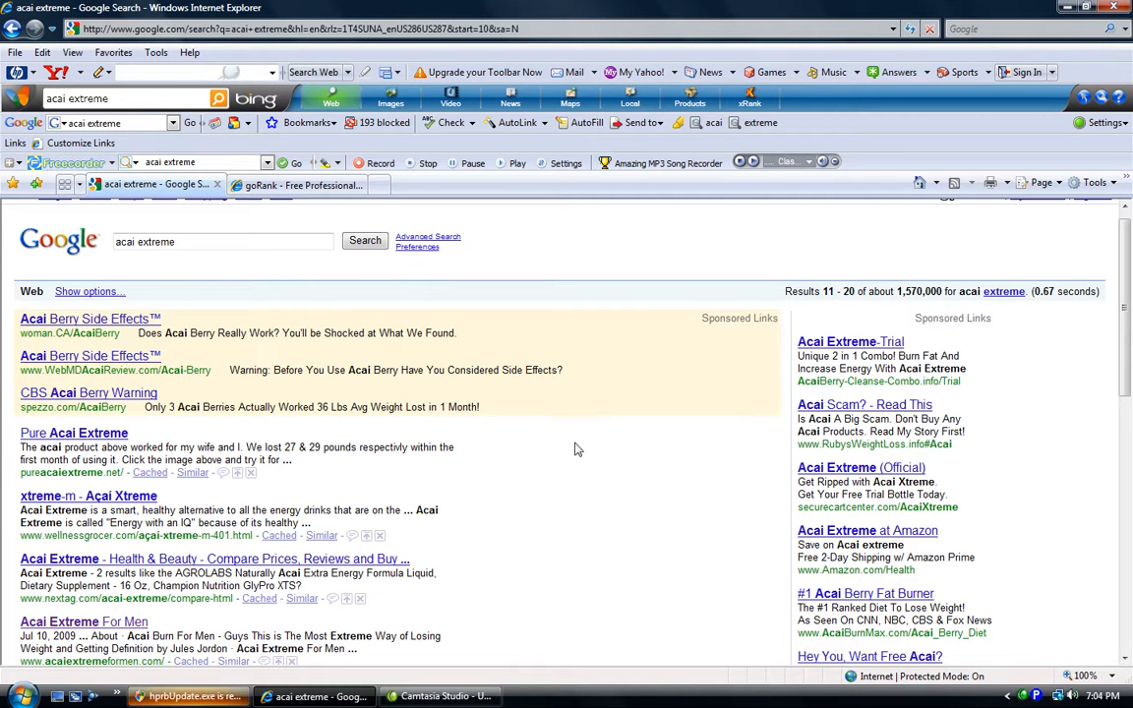
mouse_move(716, 591)
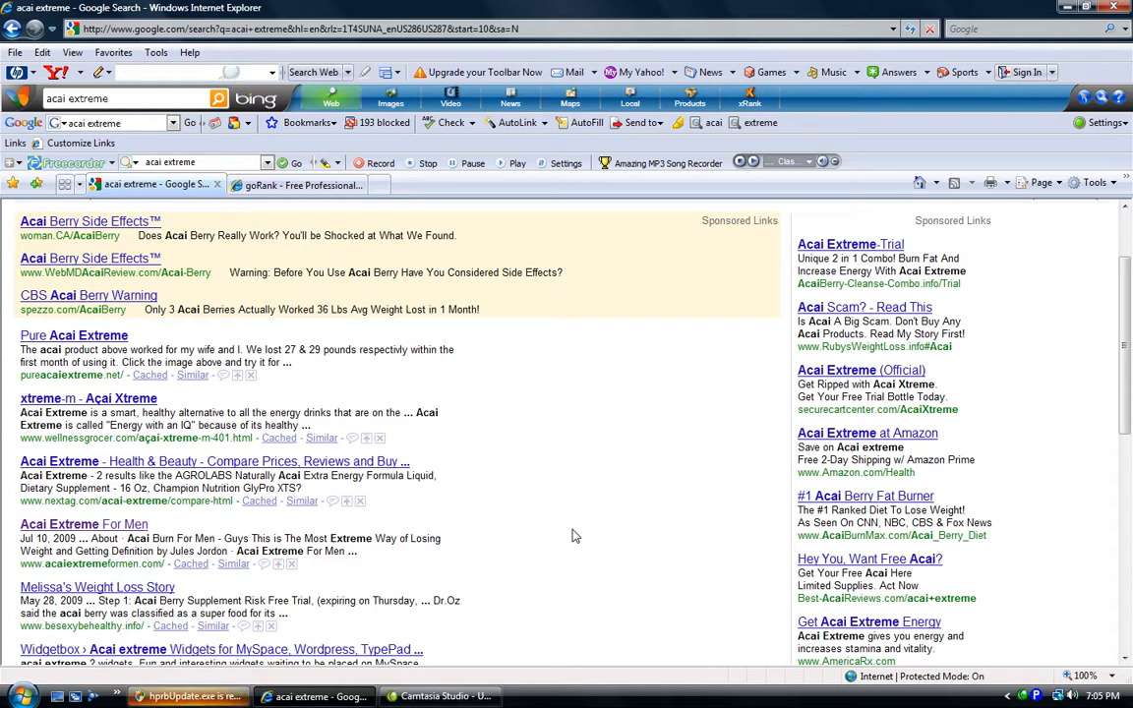
mouse_move(579, 539)
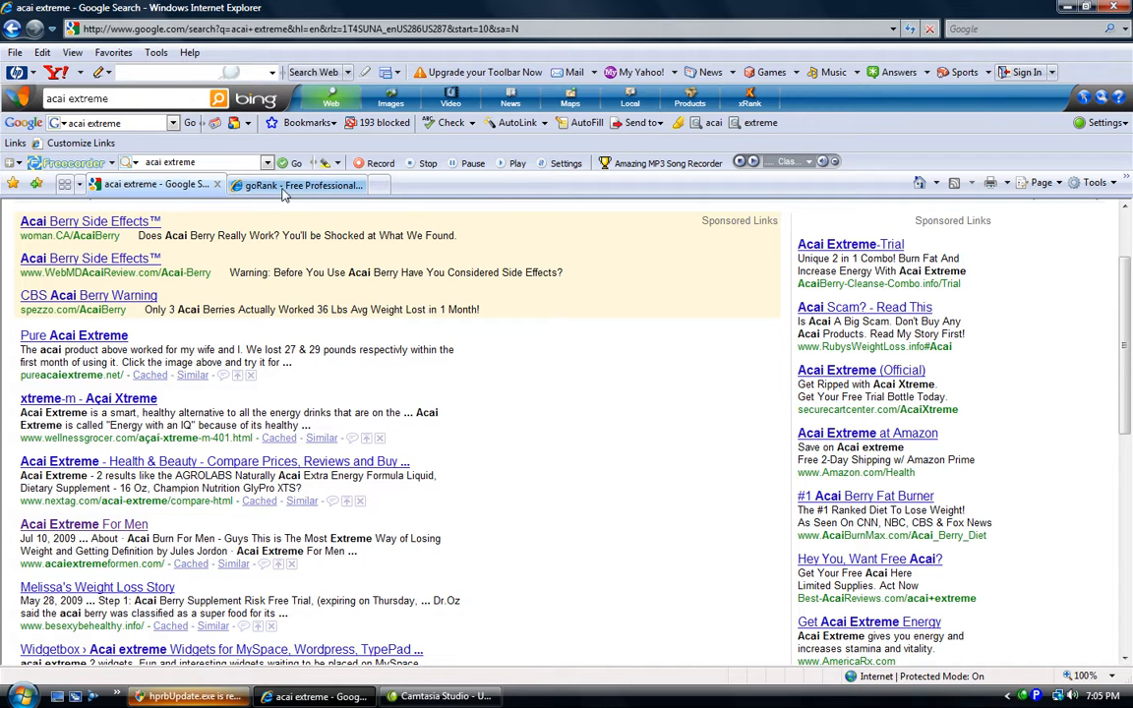
Show the goRank keyword density report for 'acai extreme' on acaiextremeformen.com
click(295, 185)
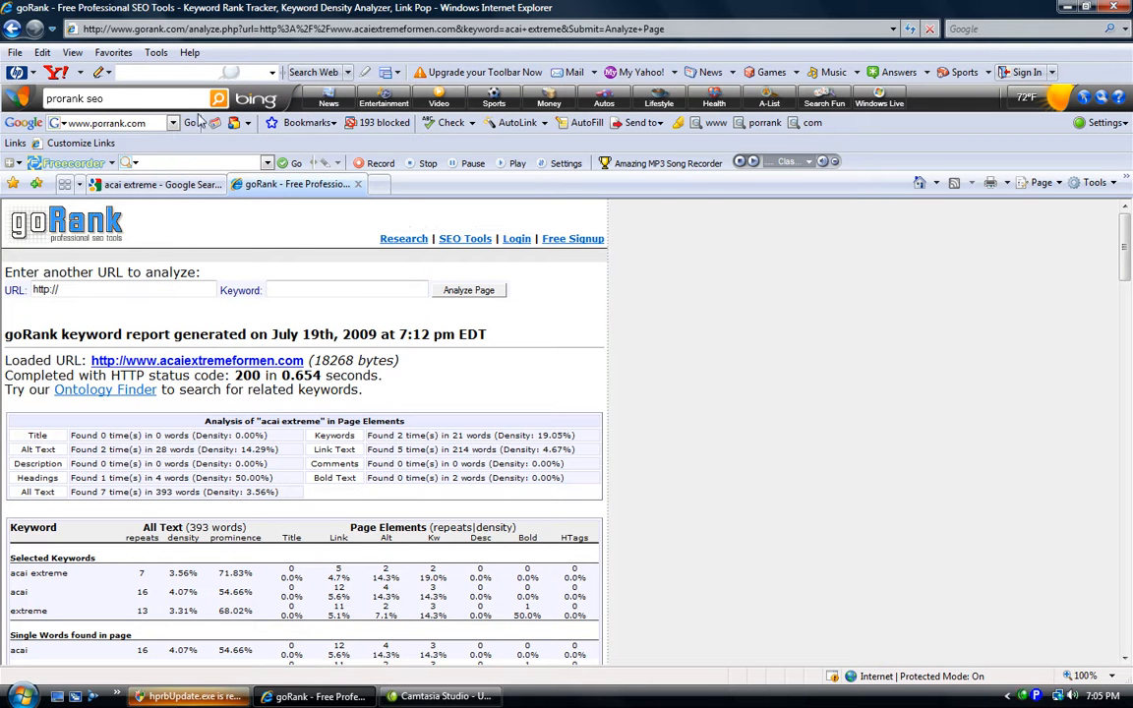
mouse_move(288, 215)
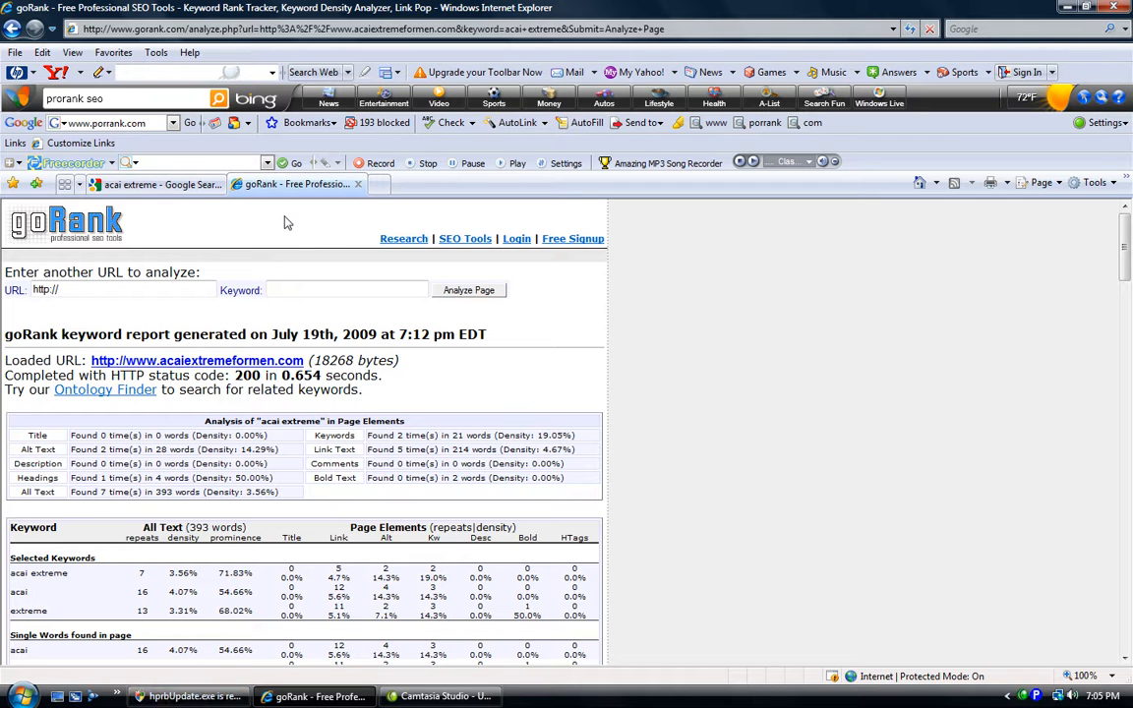
click(122, 289)
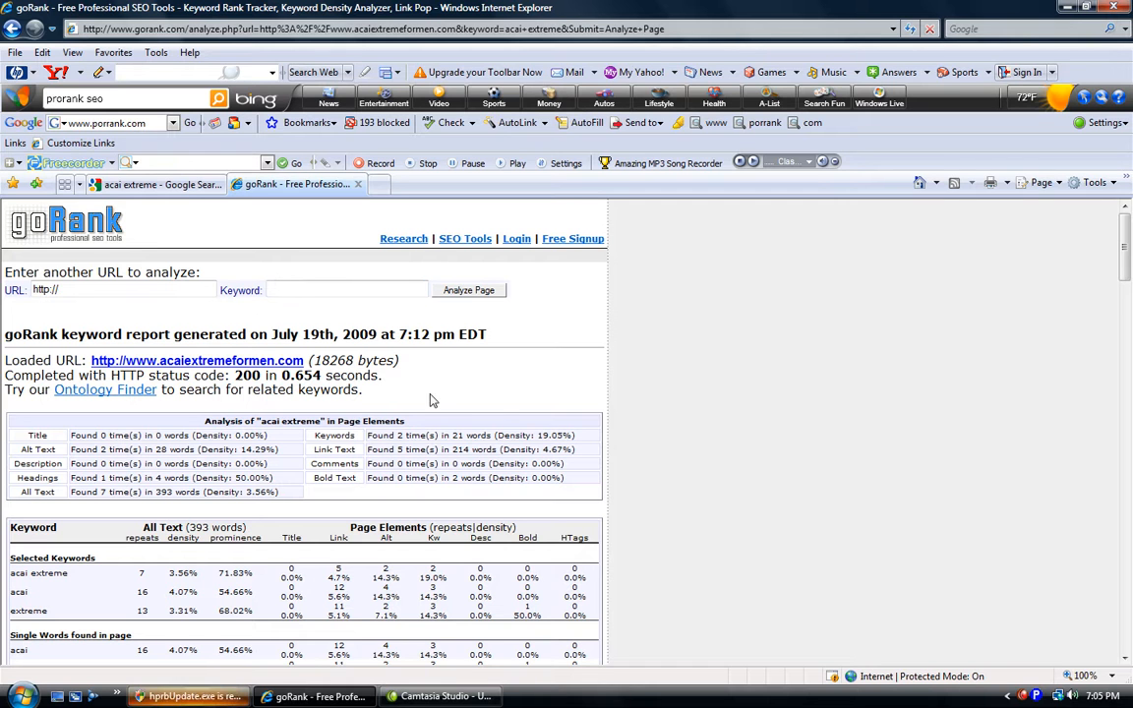
mouse_move(305, 500)
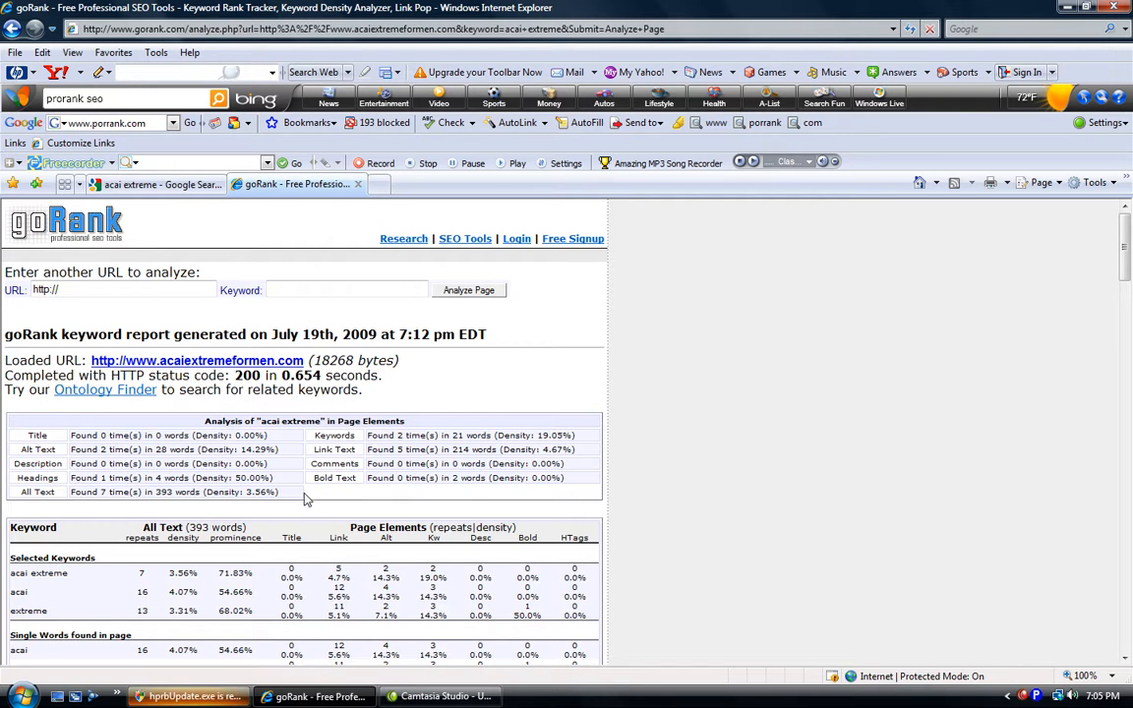
mouse_move(299, 502)
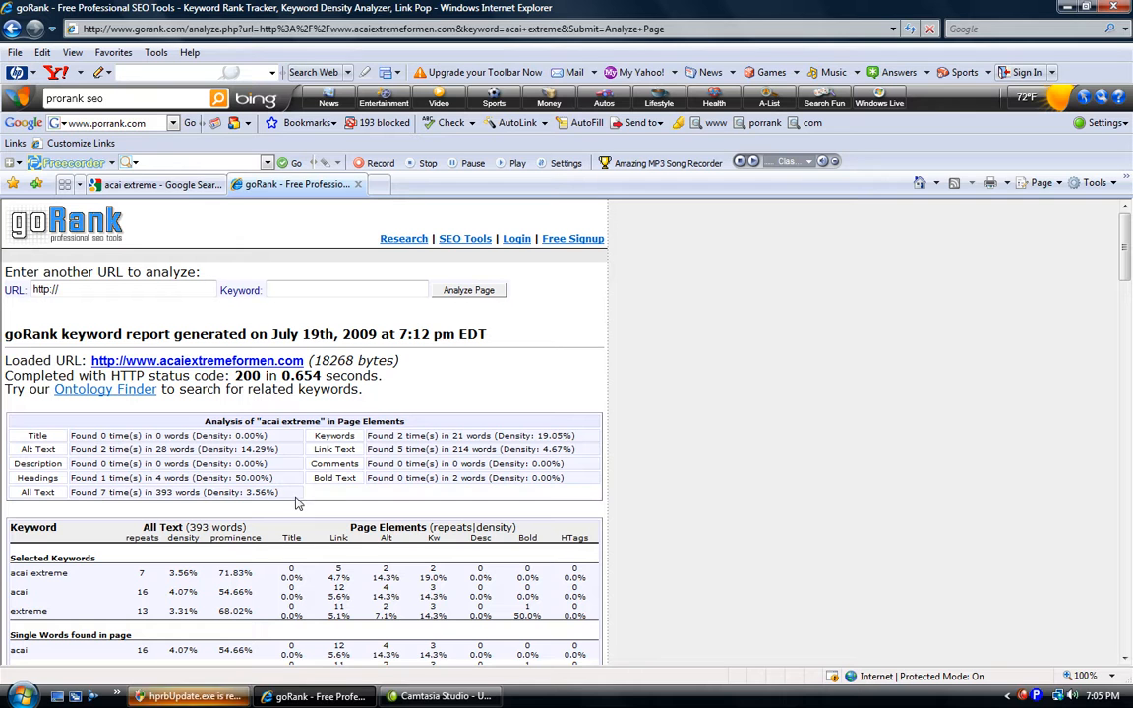
mouse_move(299, 448)
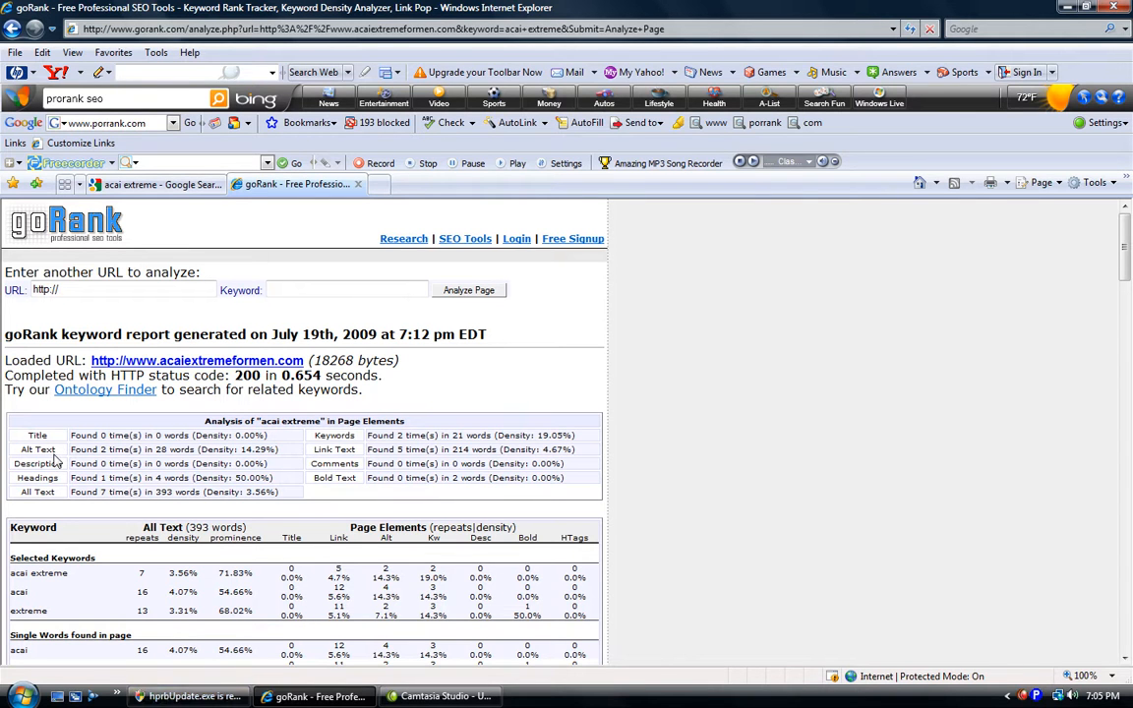
mouse_move(63, 498)
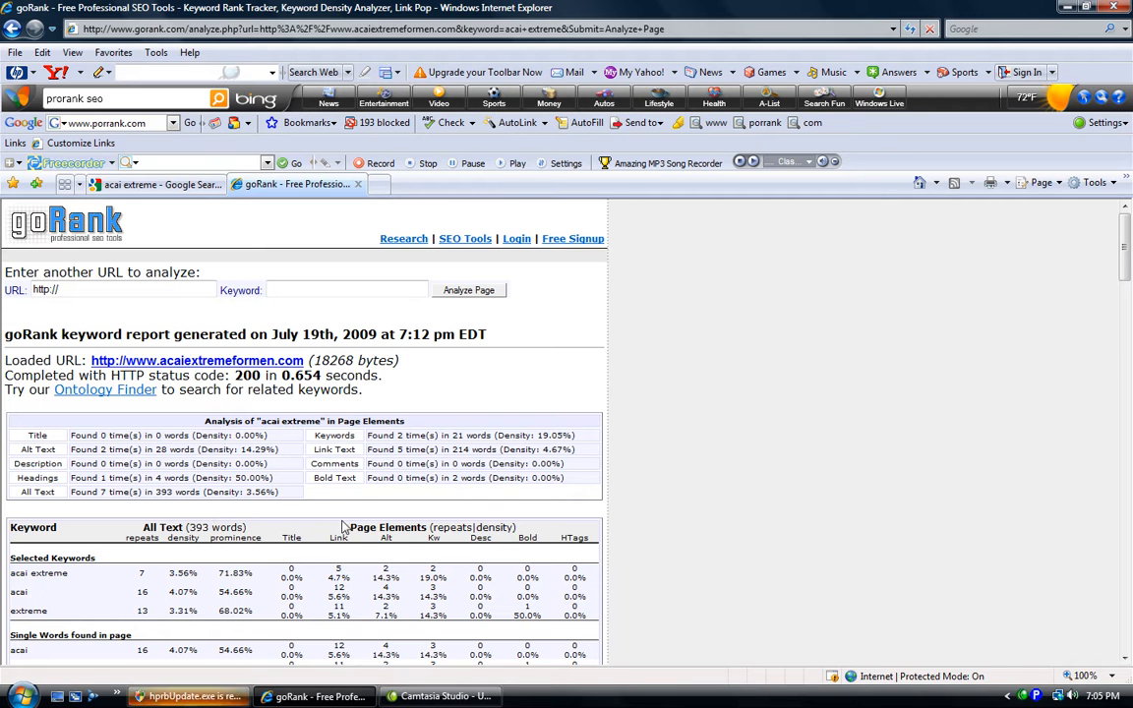
mouse_move(705, 511)
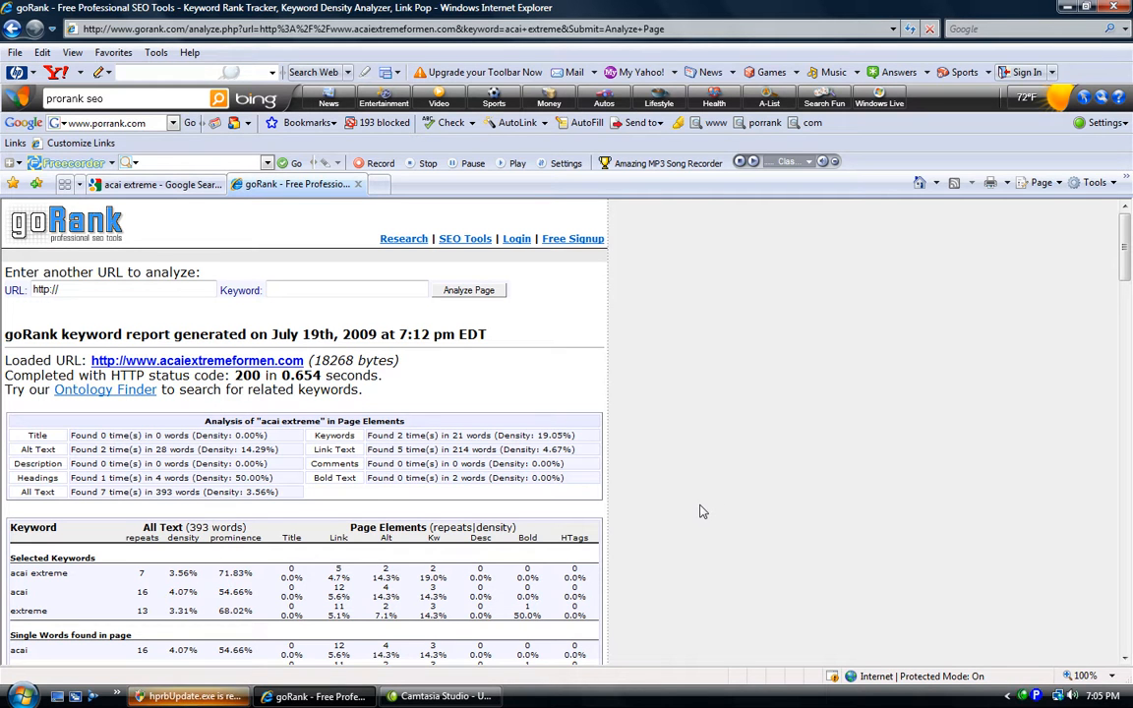
mouse_move(614, 516)
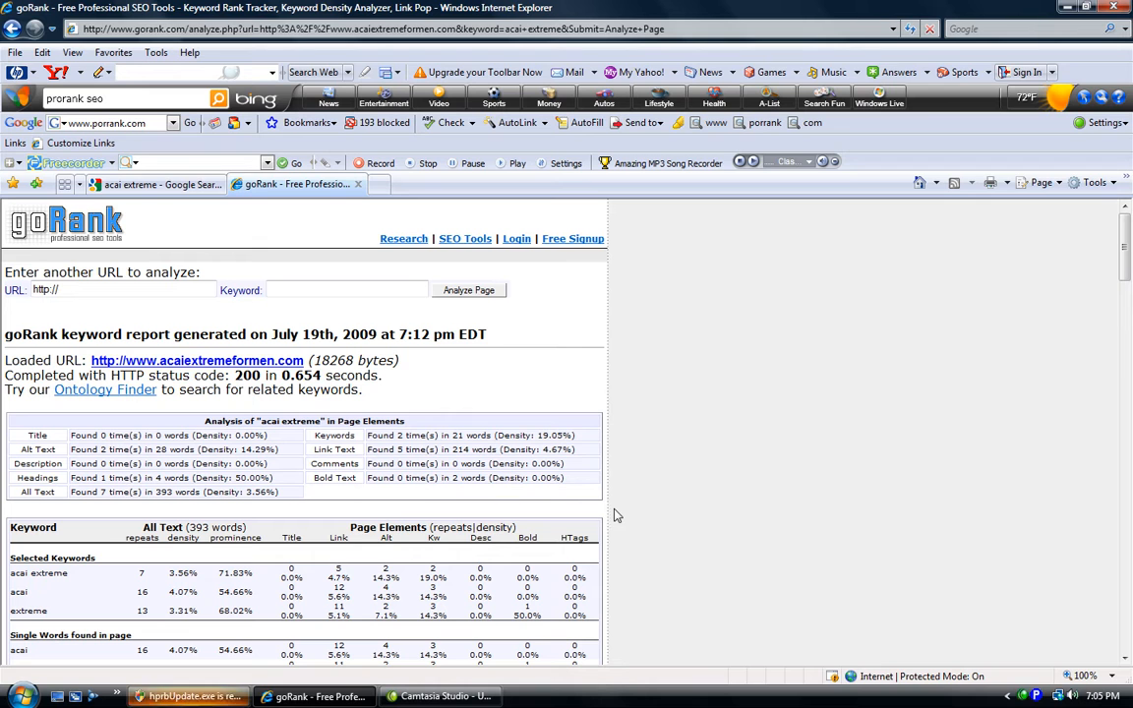
mouse_move(614, 527)
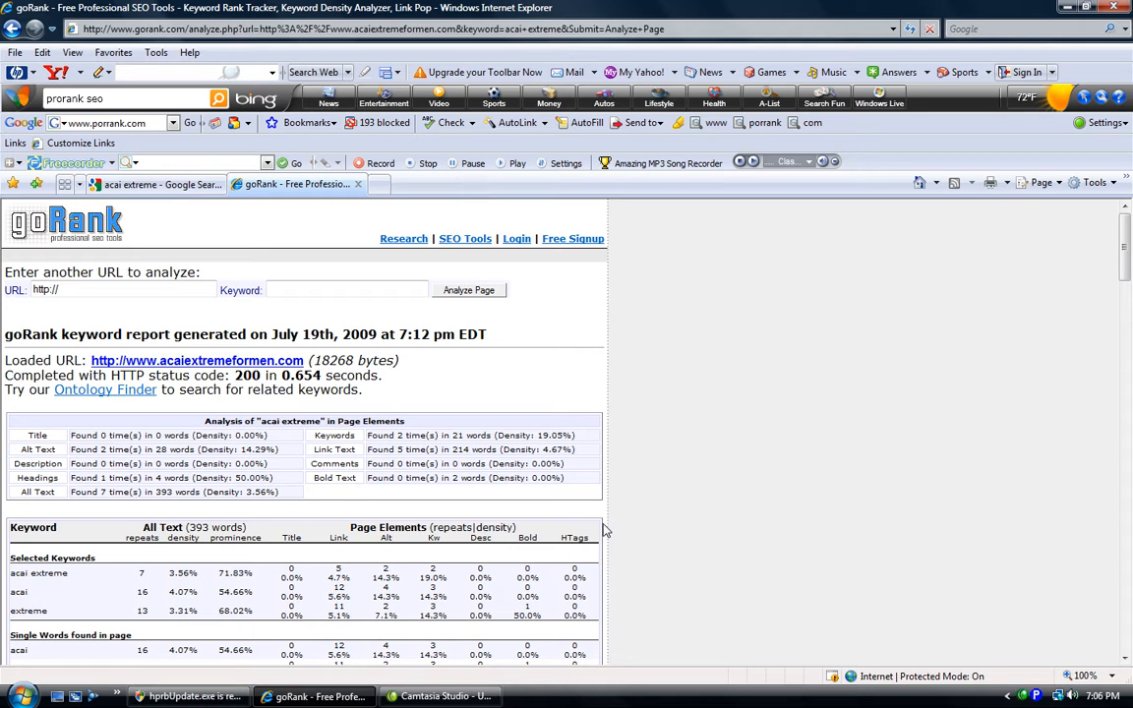
mouse_move(645, 543)
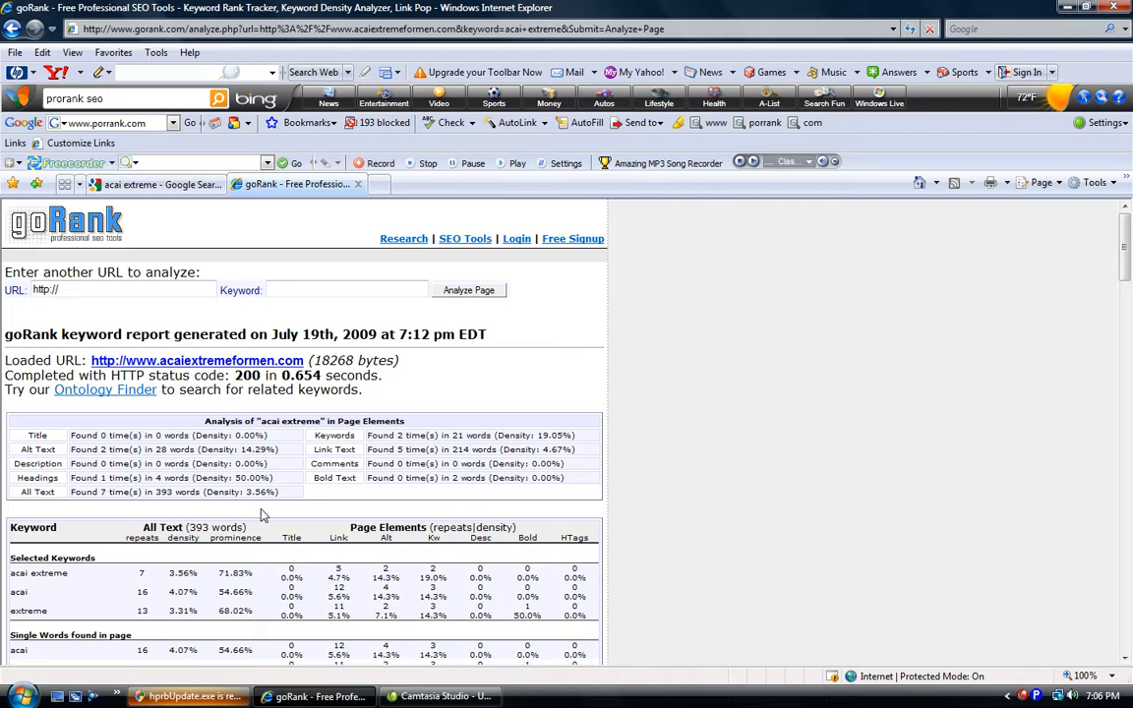
mouse_move(57, 590)
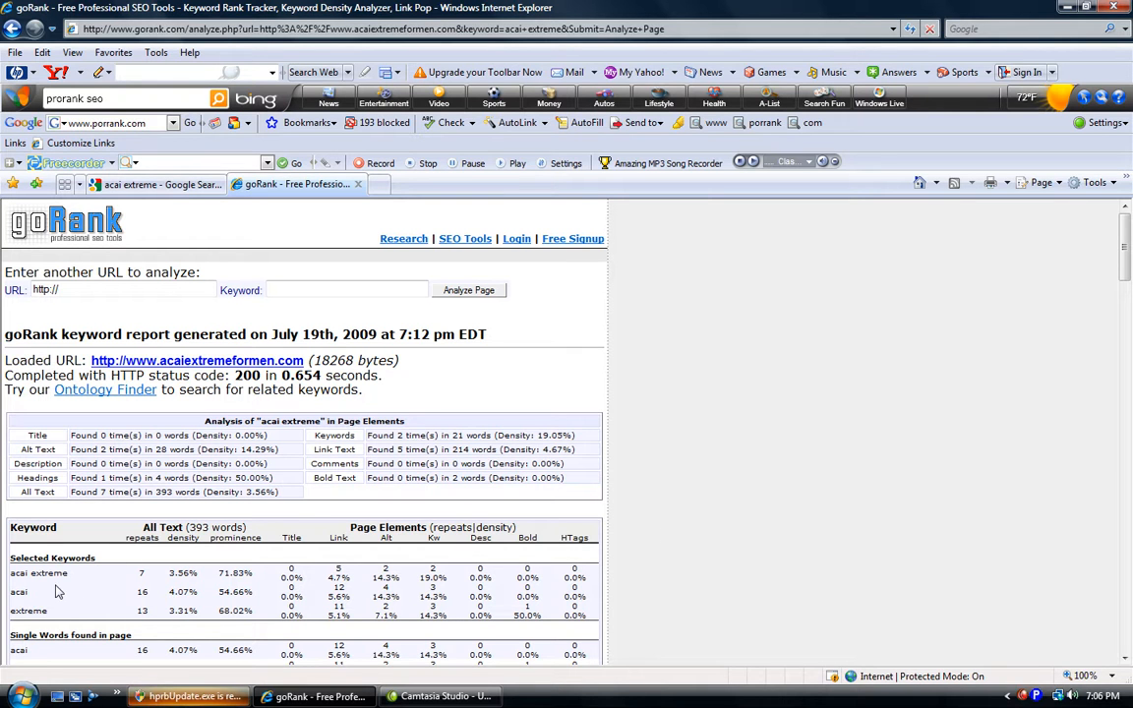
mouse_move(228, 588)
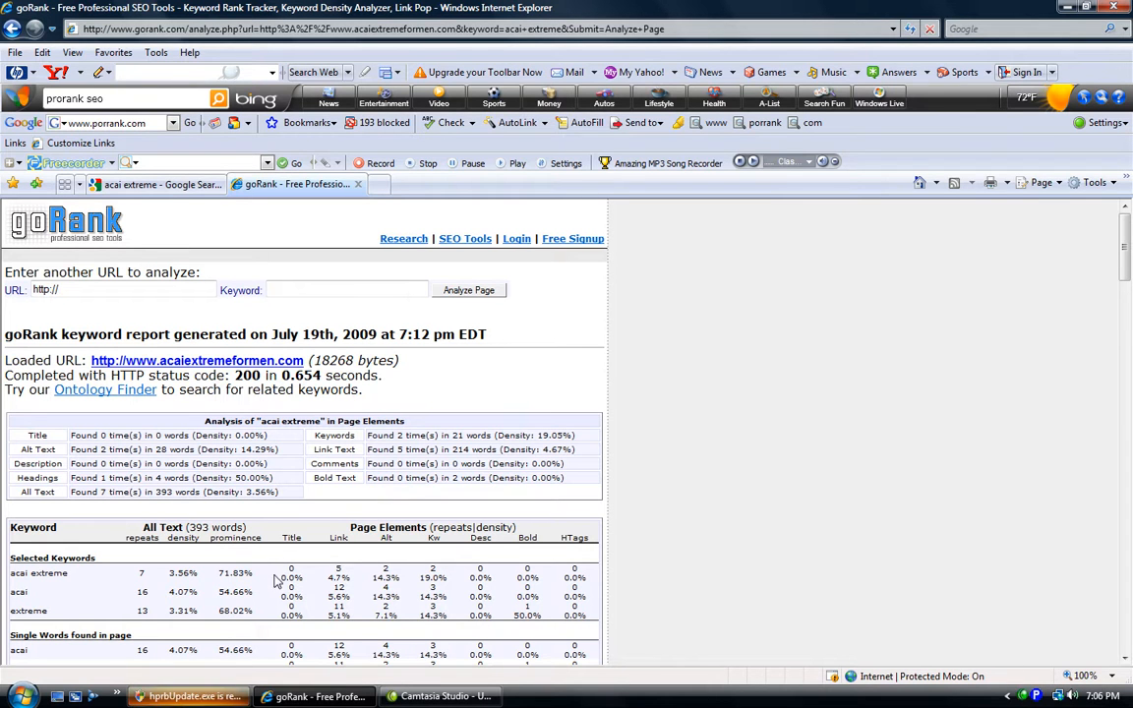
mouse_move(286, 579)
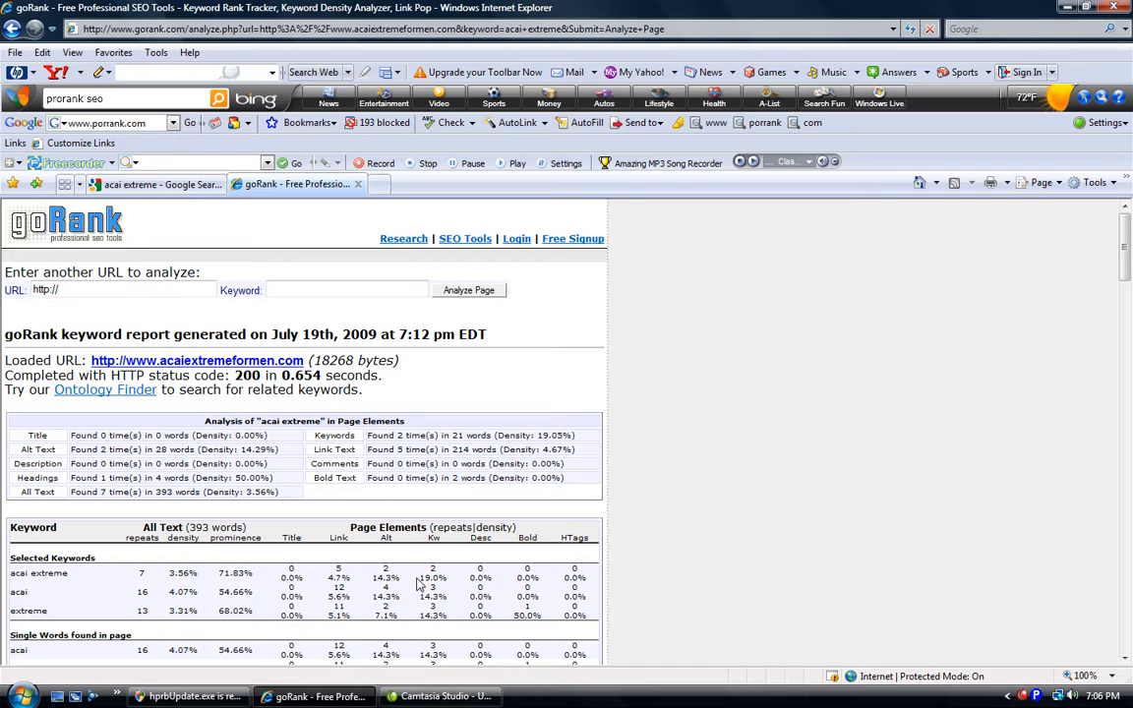
mouse_move(539, 574)
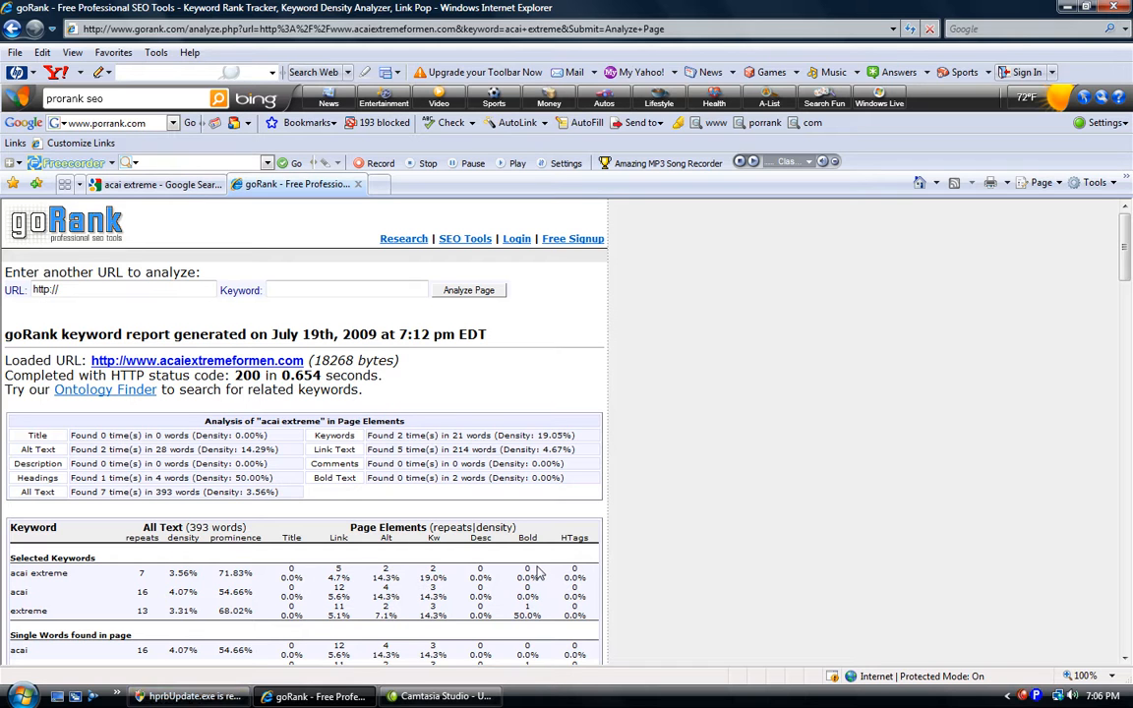
mouse_move(491, 574)
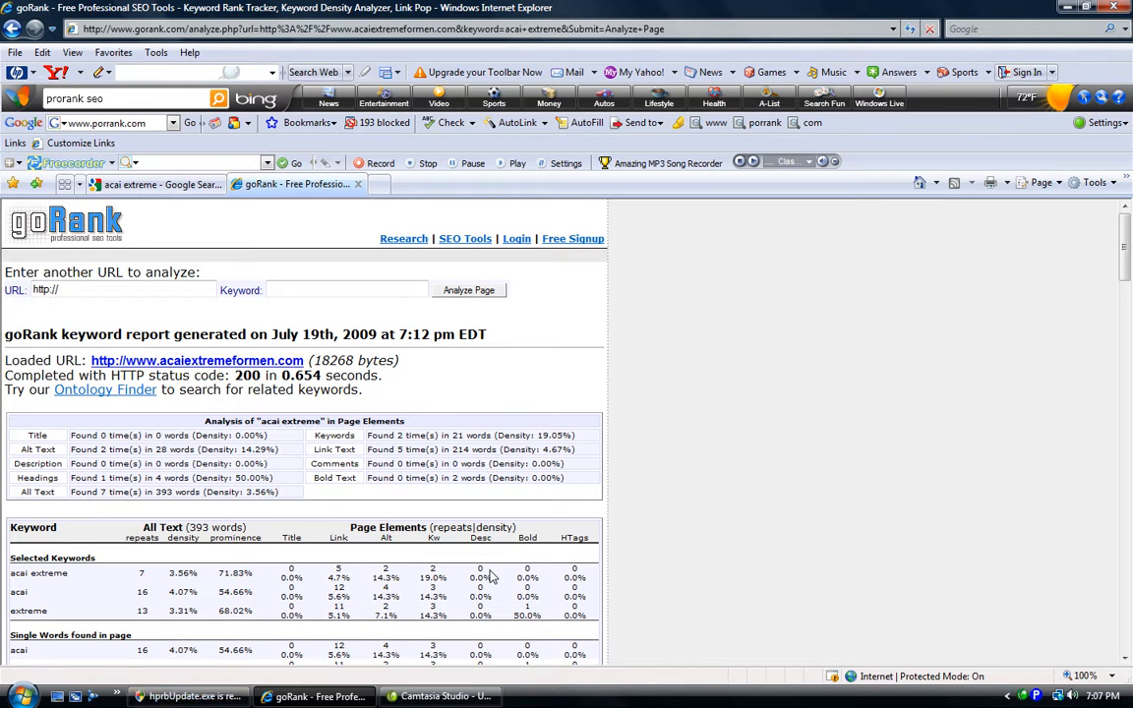
mouse_move(378, 586)
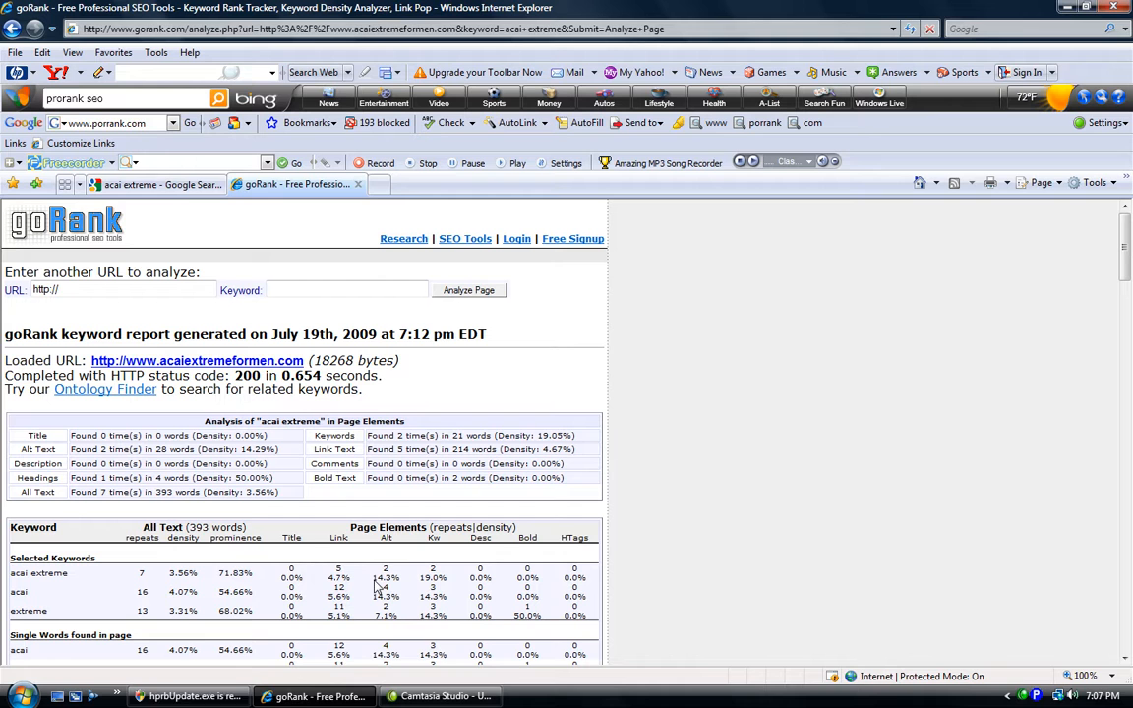
mouse_move(303, 566)
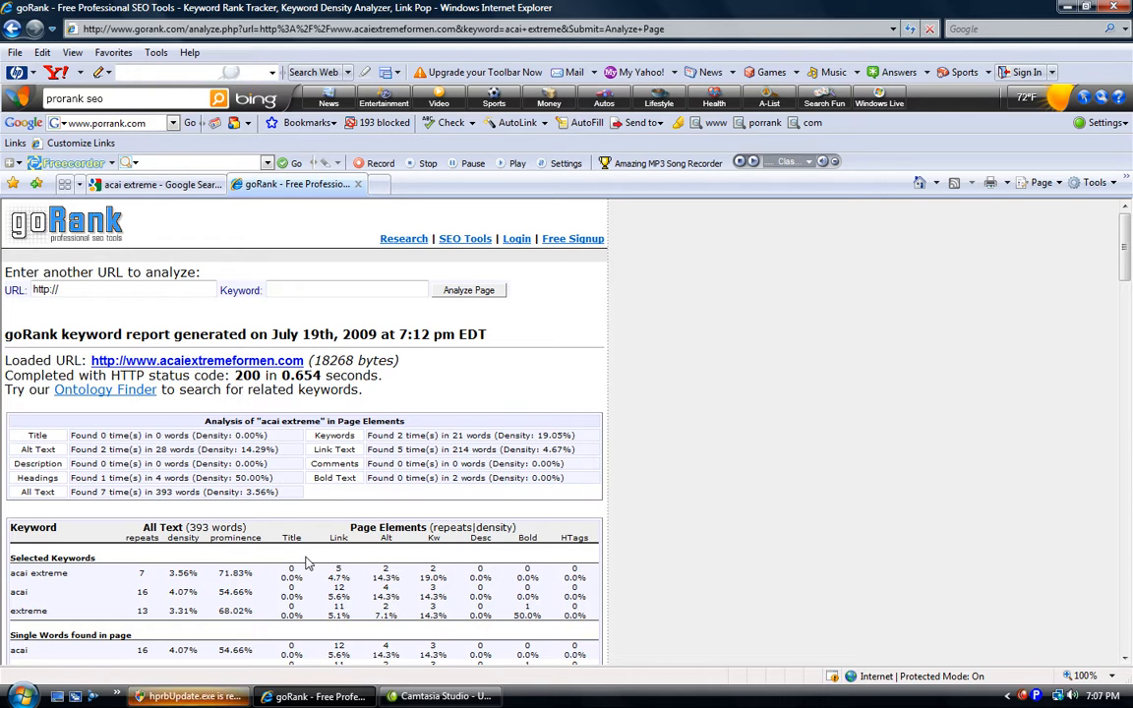
mouse_move(305, 574)
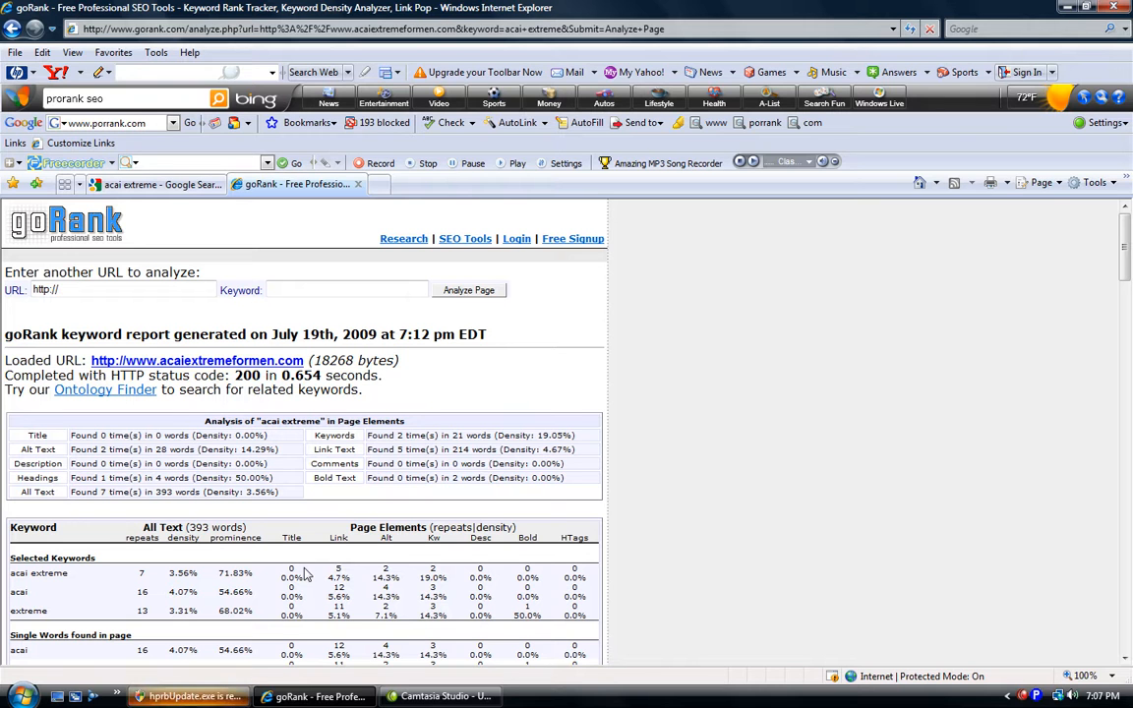
mouse_move(519, 574)
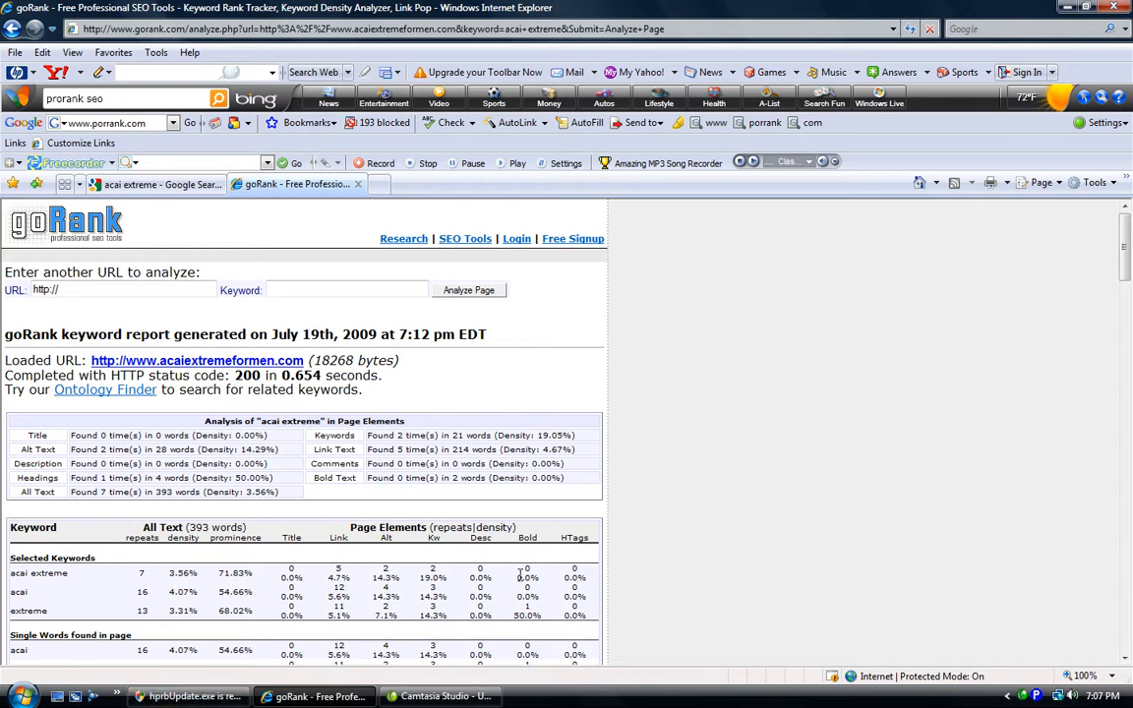
mouse_move(598, 574)
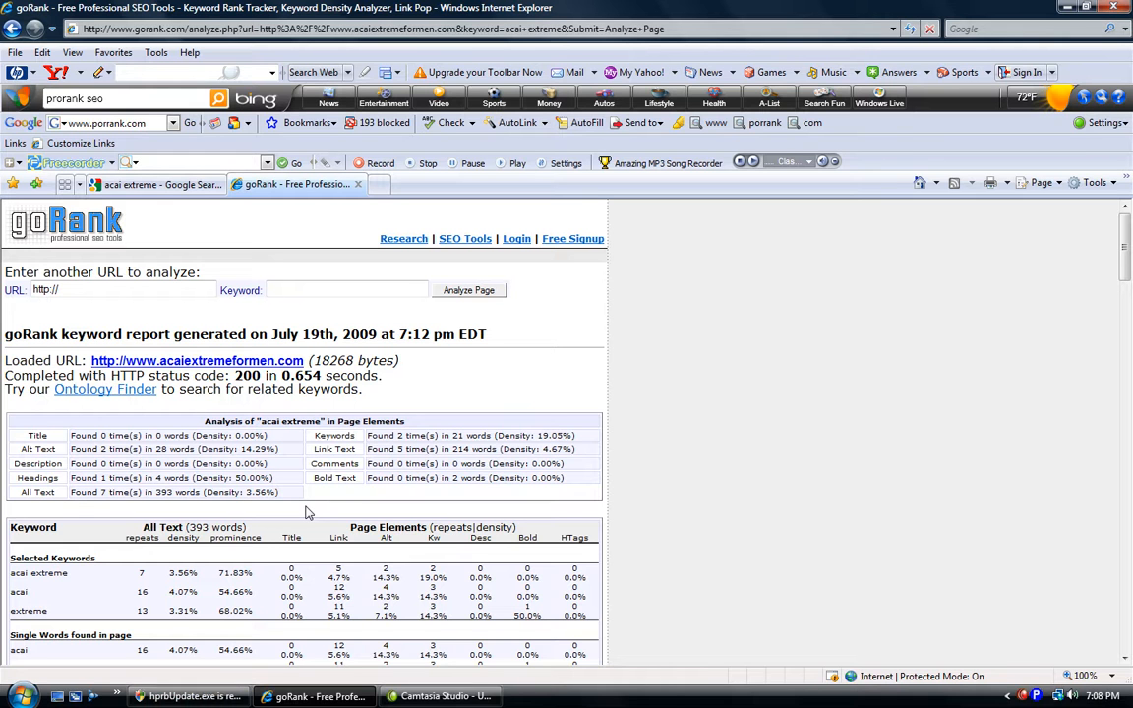
mouse_move(325, 543)
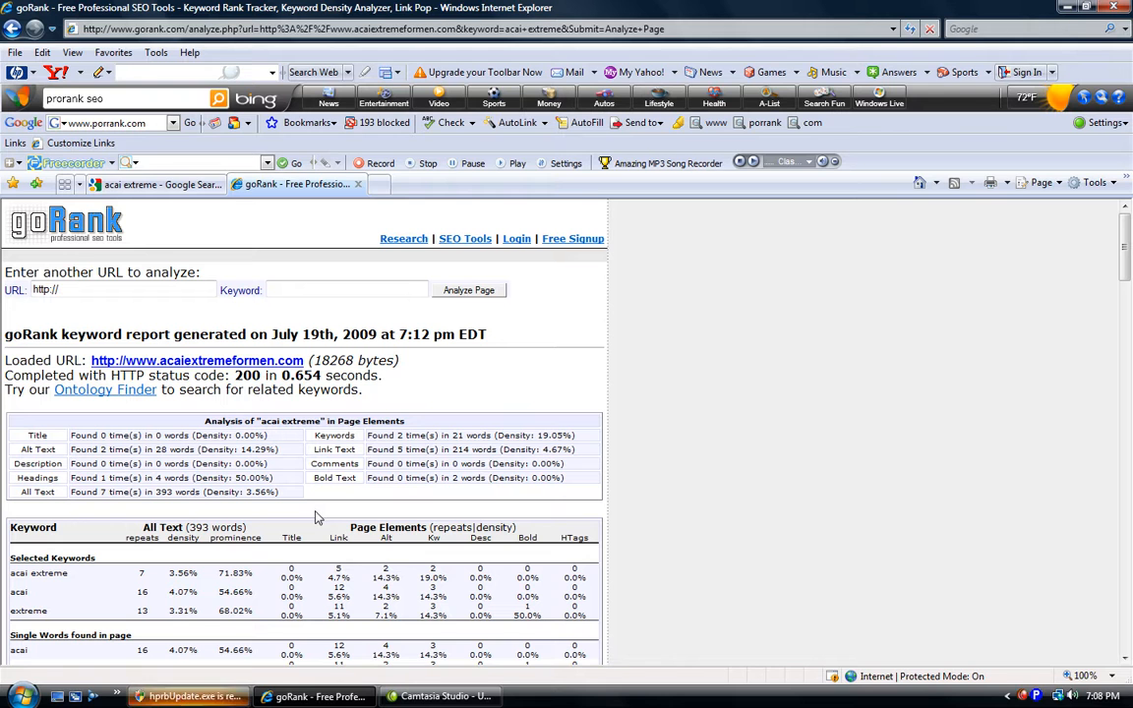
mouse_move(319, 559)
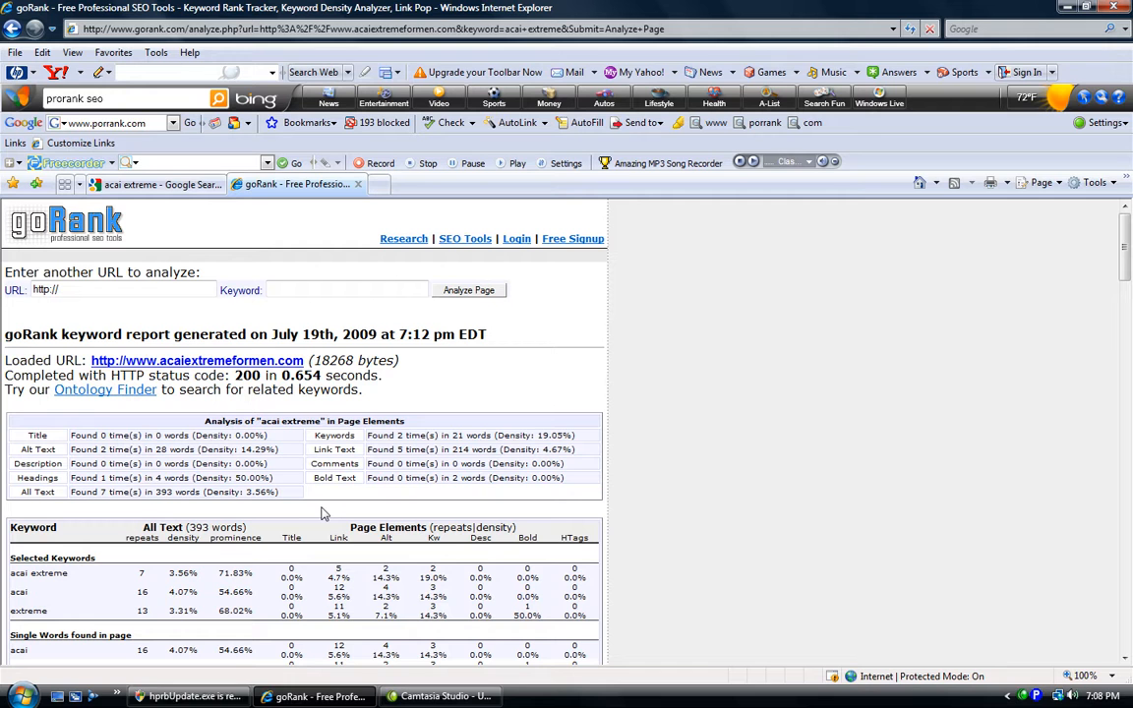
mouse_move(327, 508)
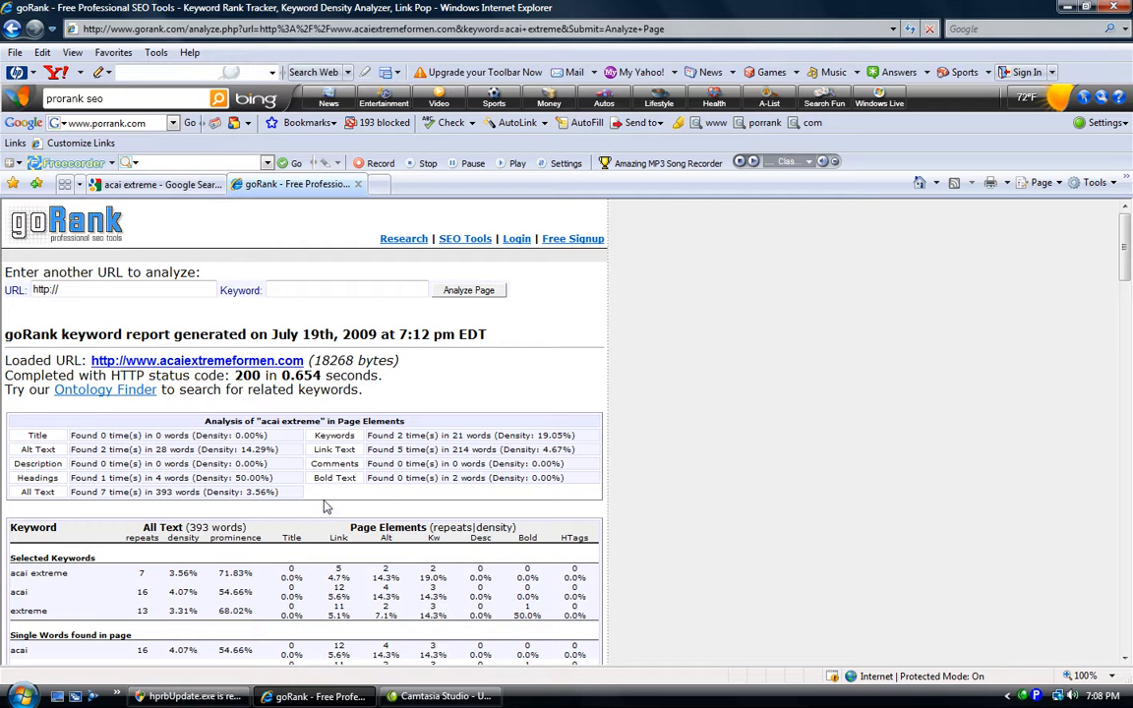